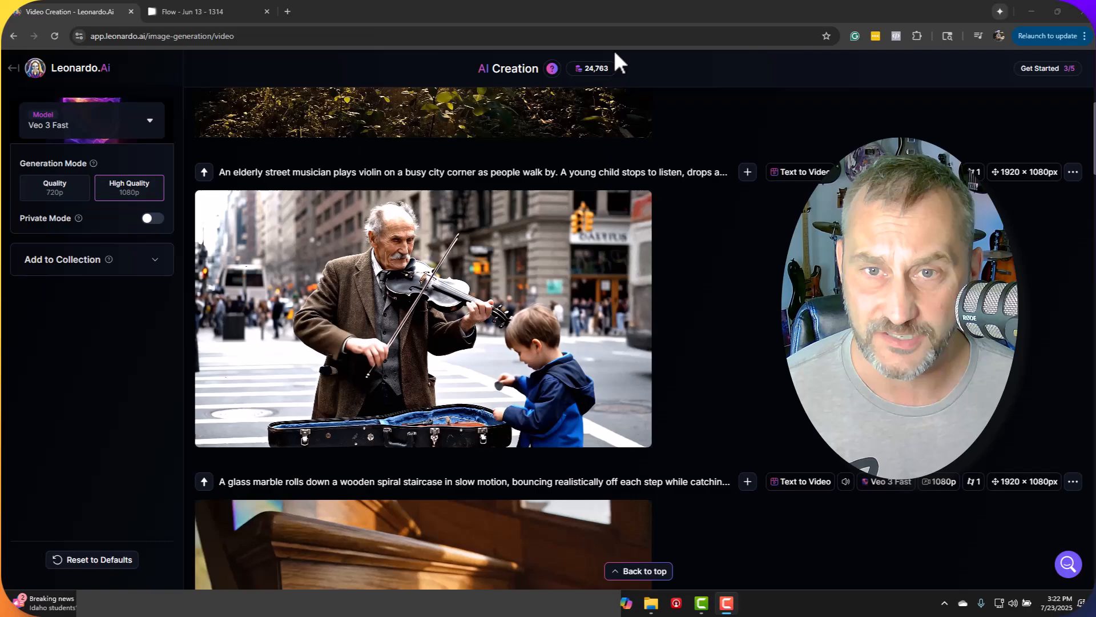
Return to the Leonardo.Ai feed, scroll down and play the glass marble staircase clip
left_click(591, 68)
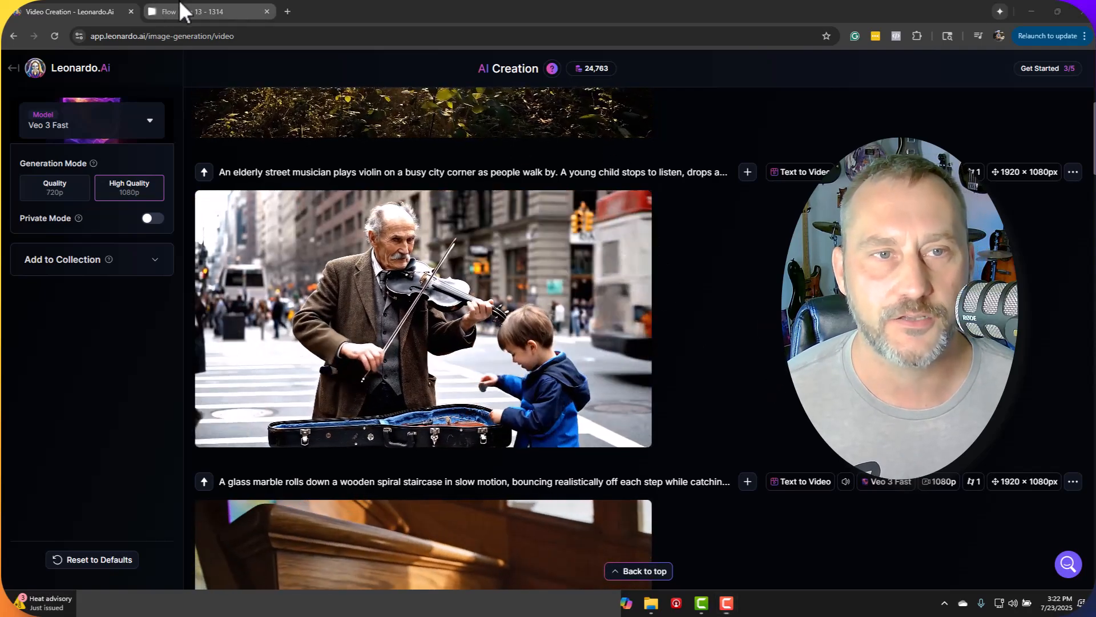
left_click(188, 11)
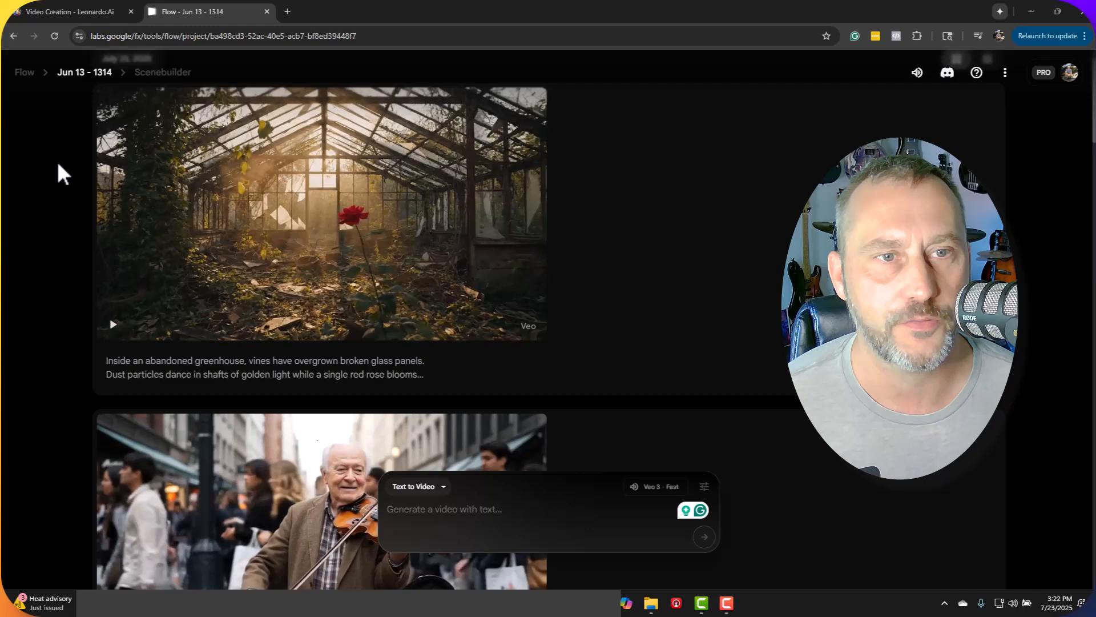
left_click(72, 12)
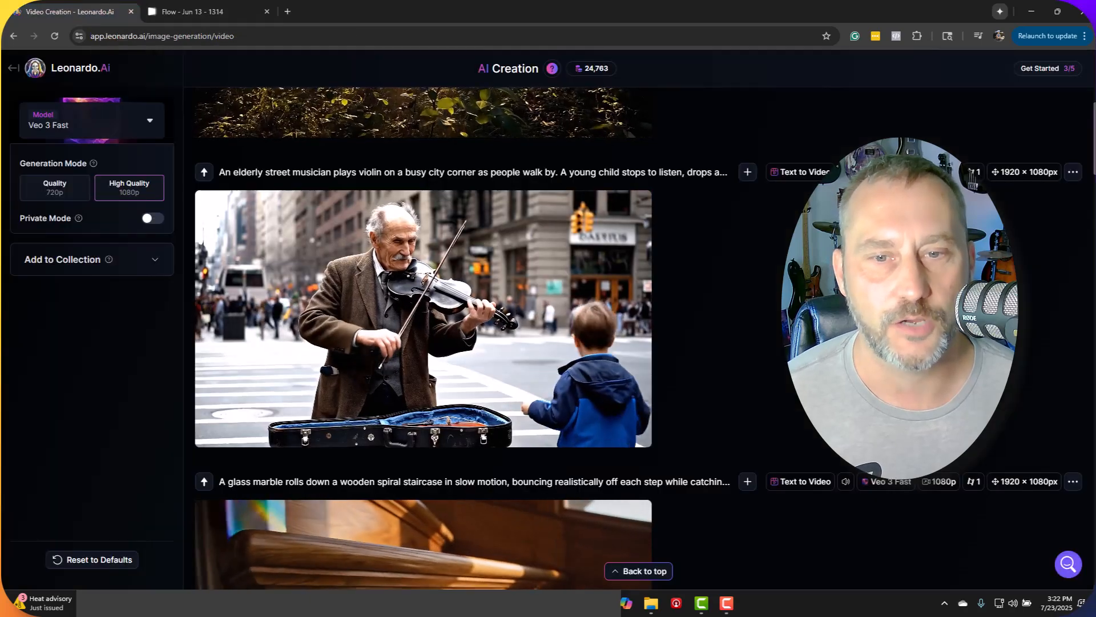
scroll("down", 3)
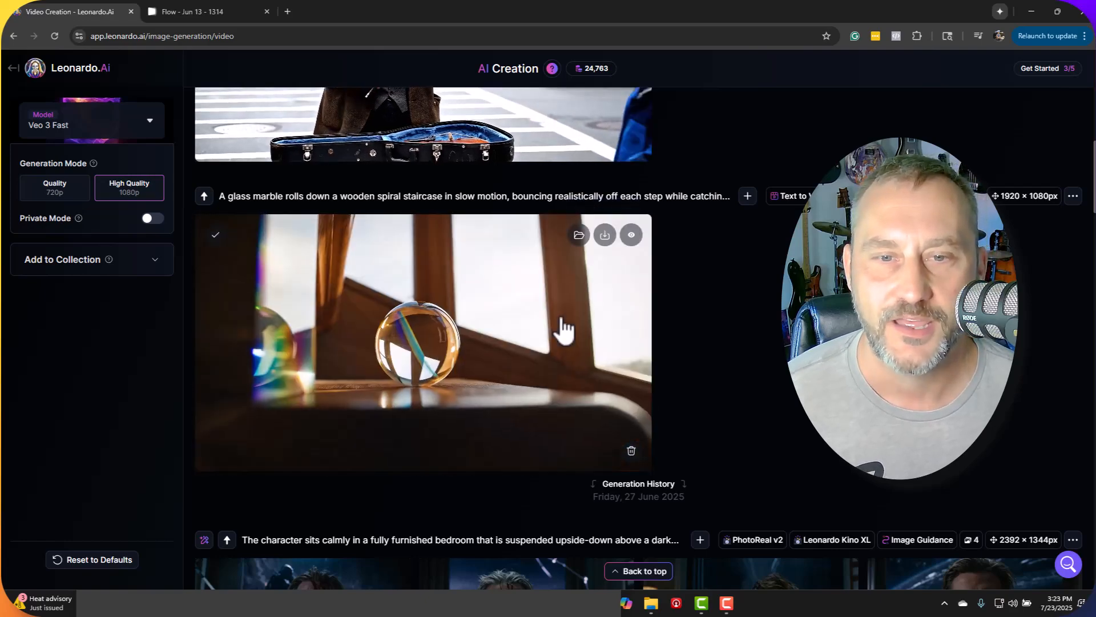
left_click(416, 354)
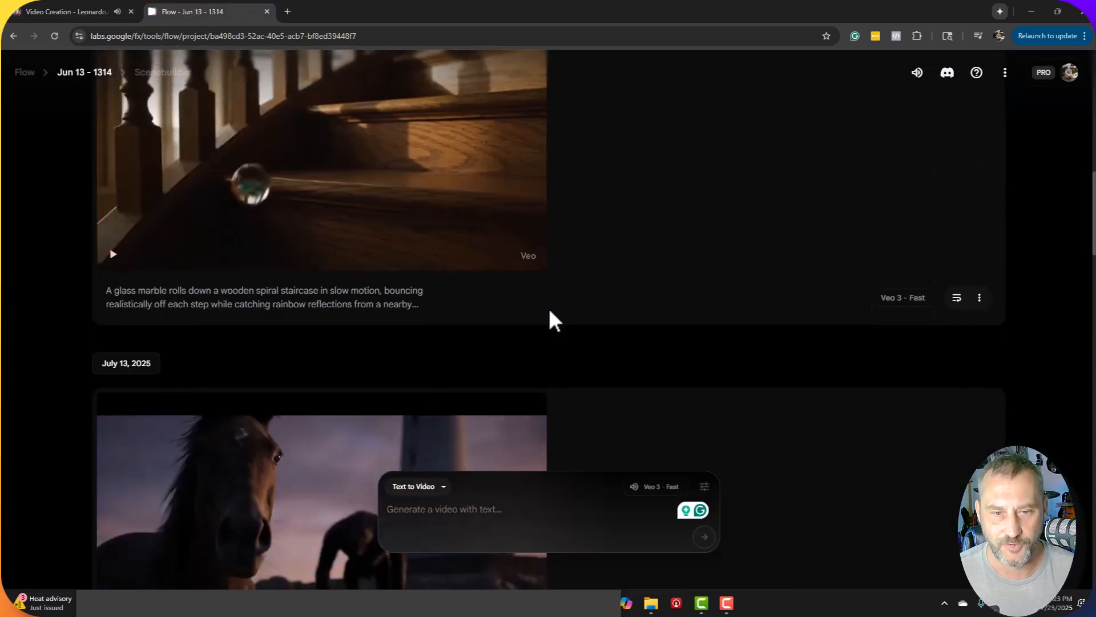
Play Google Flow's glass marble staircase clip with marbles bouncing down wooden steps
left_click(111, 254)
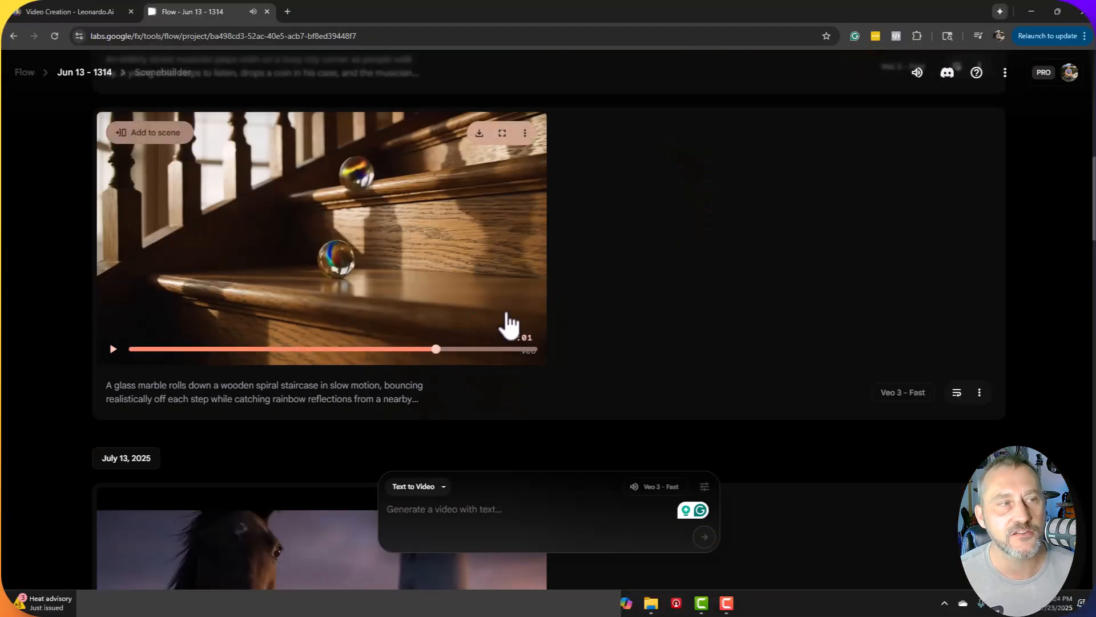
mouse_move(539, 299)
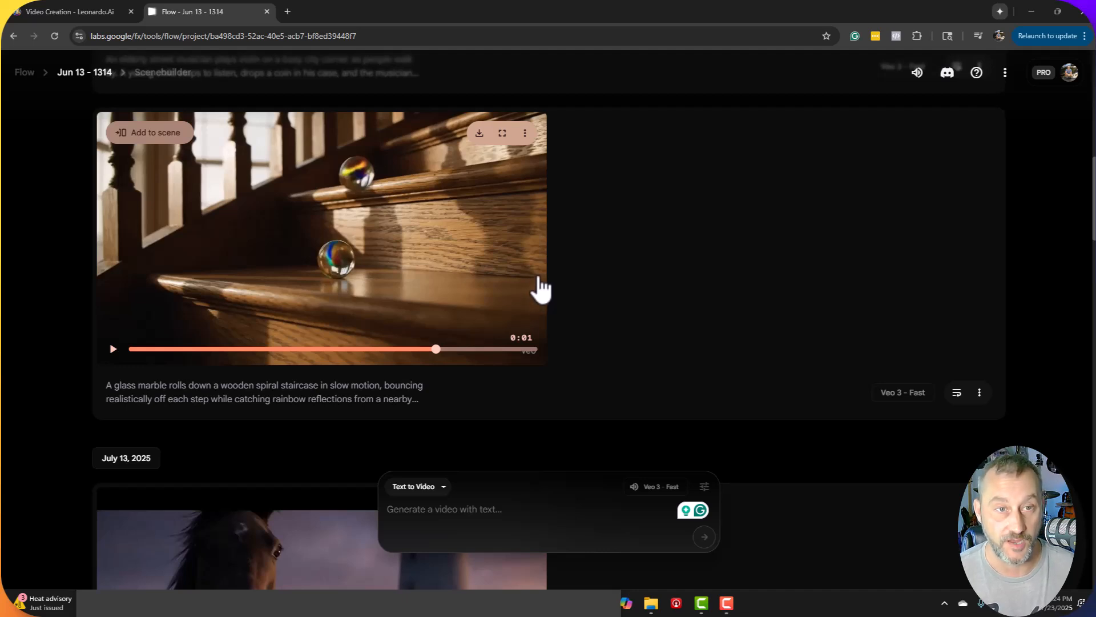
mouse_move(485, 209)
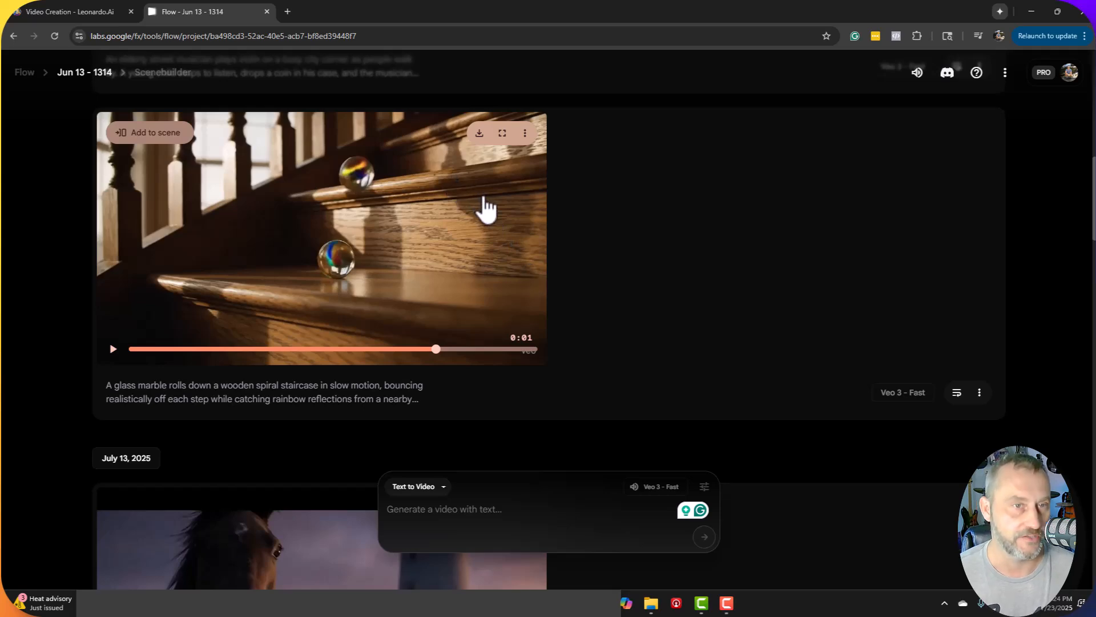
mouse_move(506, 308)
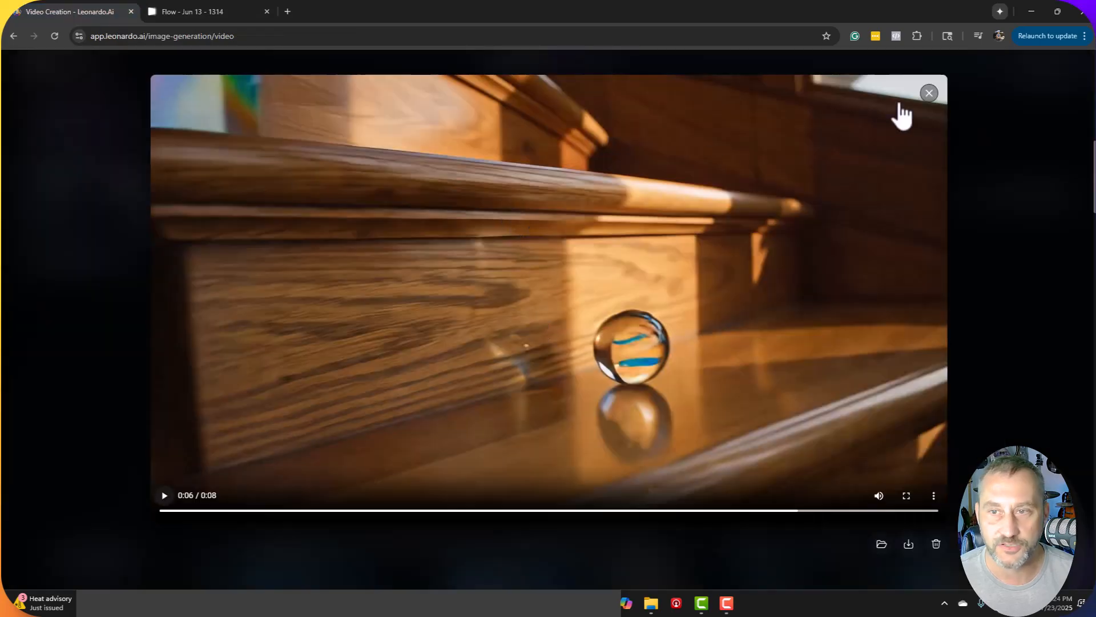
Close Leonardo.Ai's enlarged marble staircase clip
left_click(929, 93)
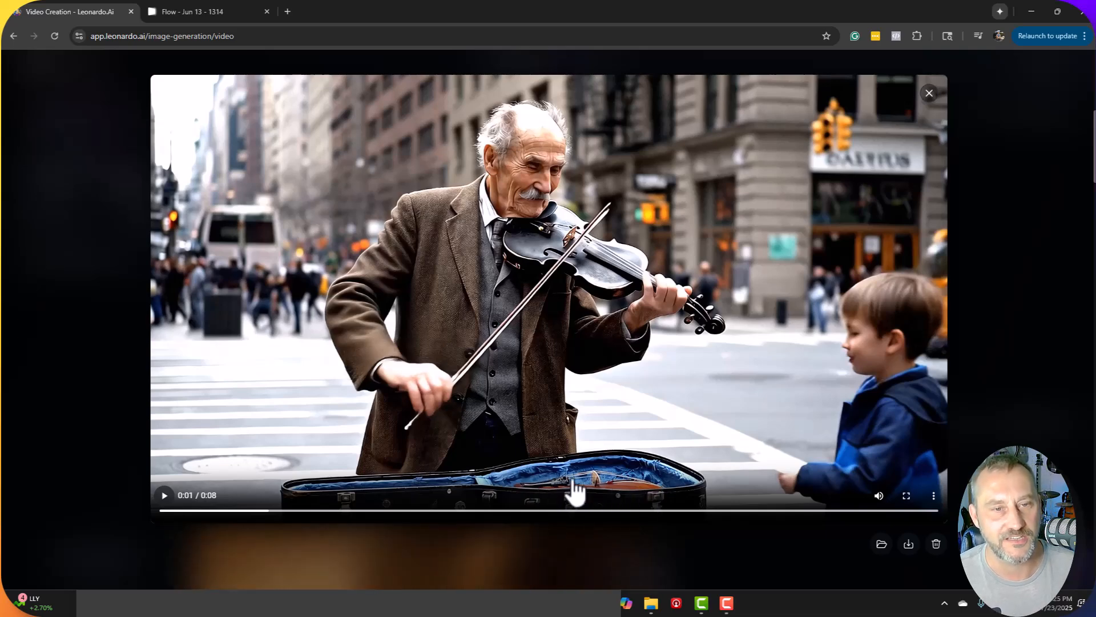
Play the violin musician clip, pause it near the start, then bring up Google Flow
left_click(165, 495)
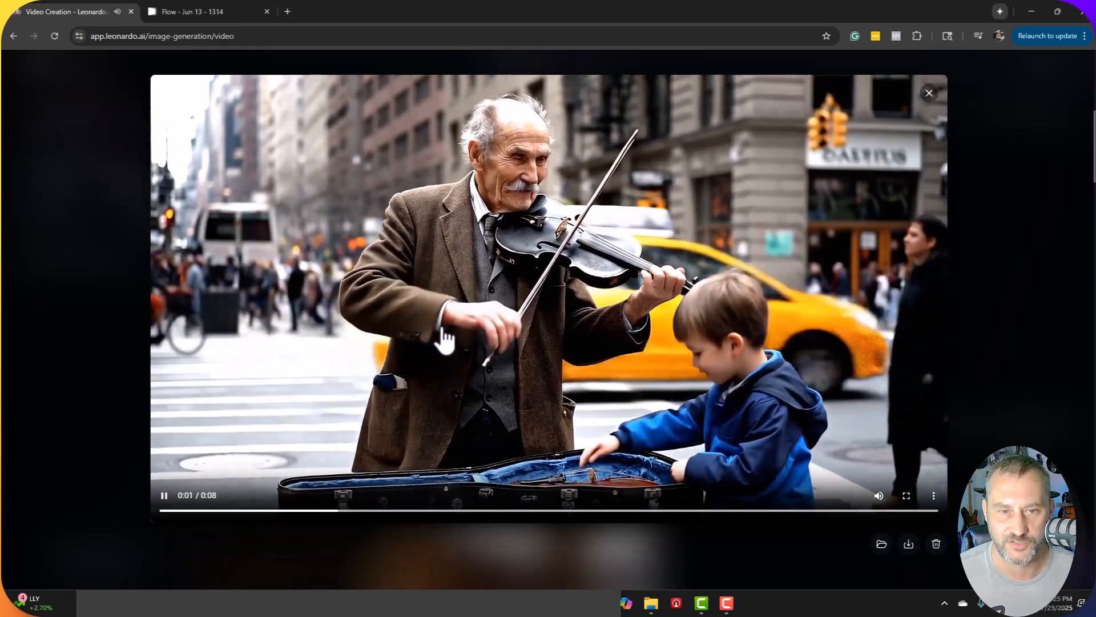
mouse_move(972, 216)
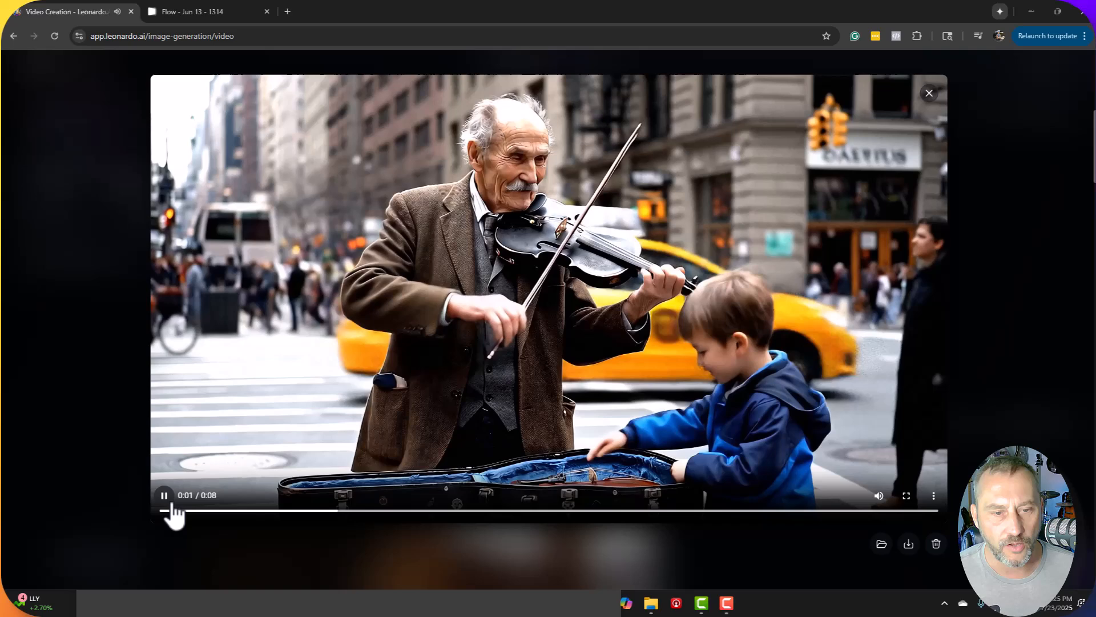
left_click(164, 495)
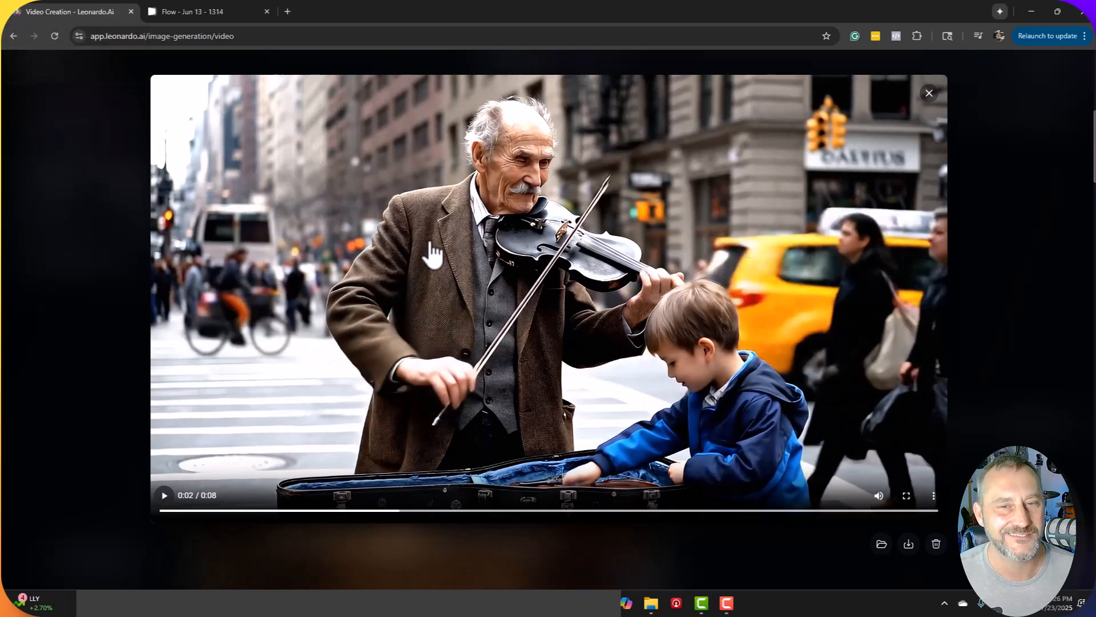
left_click(200, 11)
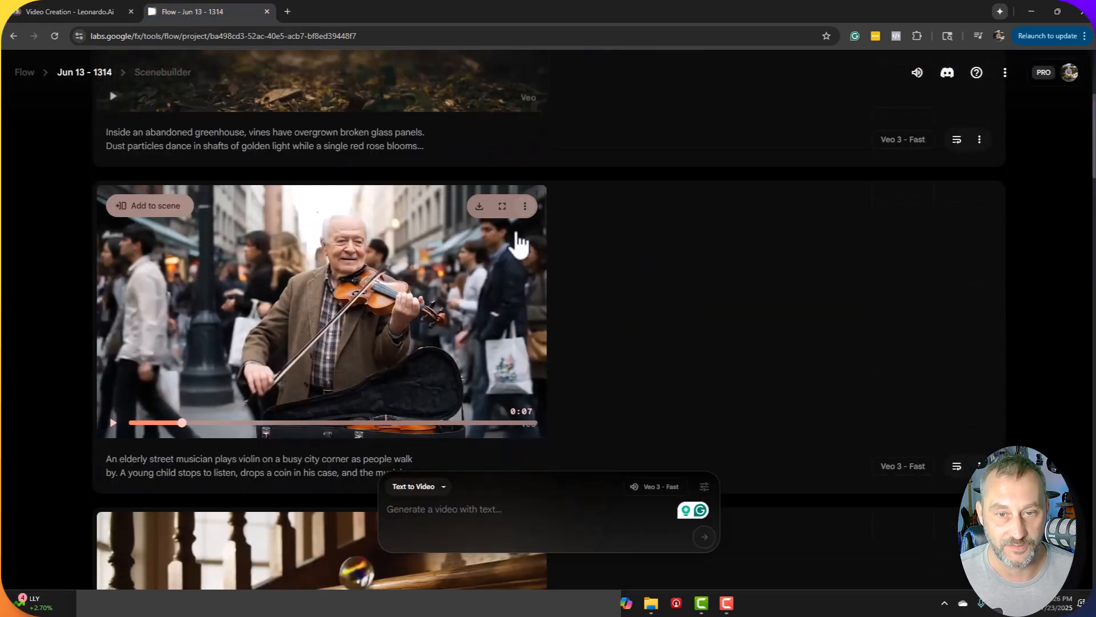
left_click(501, 206)
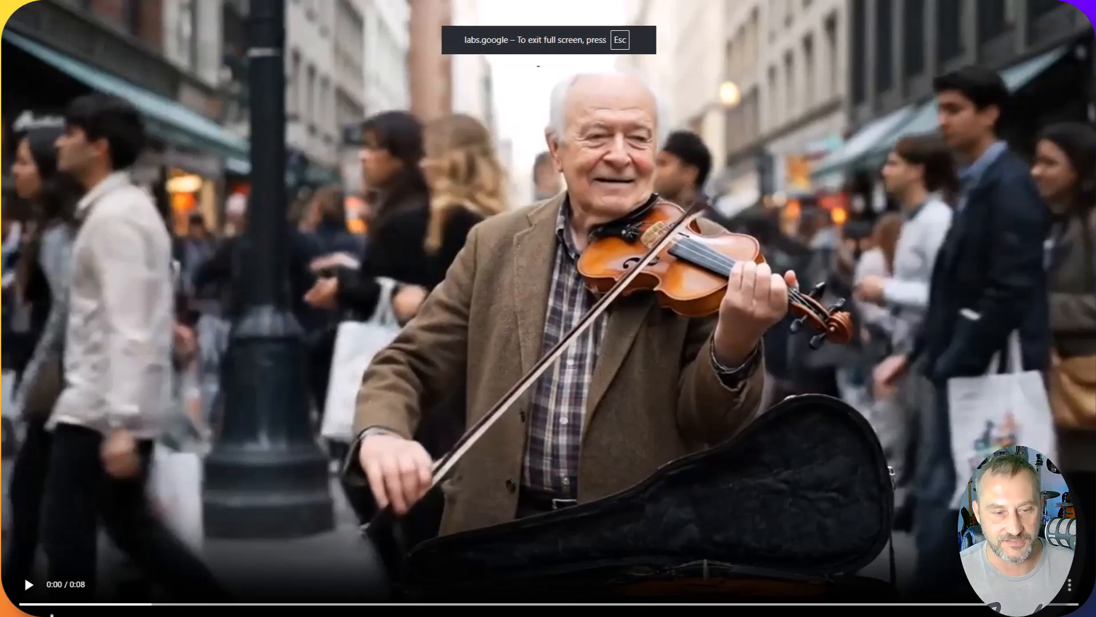
key("Escape")
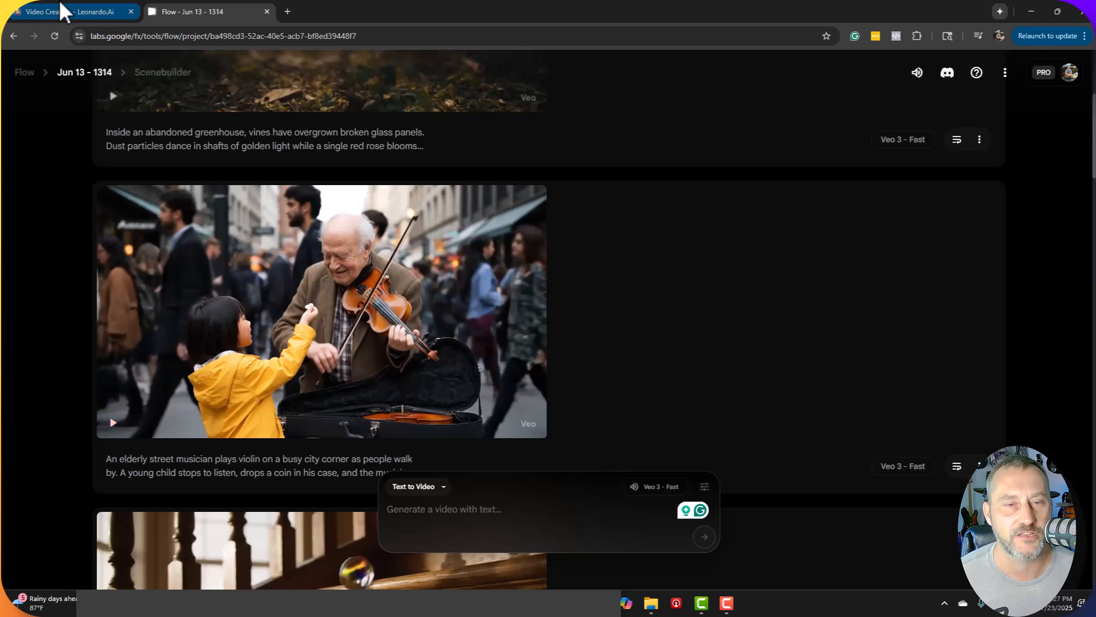
Back in Leonardo.Ai creations, keep Veo 3 Fast selected as the video model
left_click(69, 11)
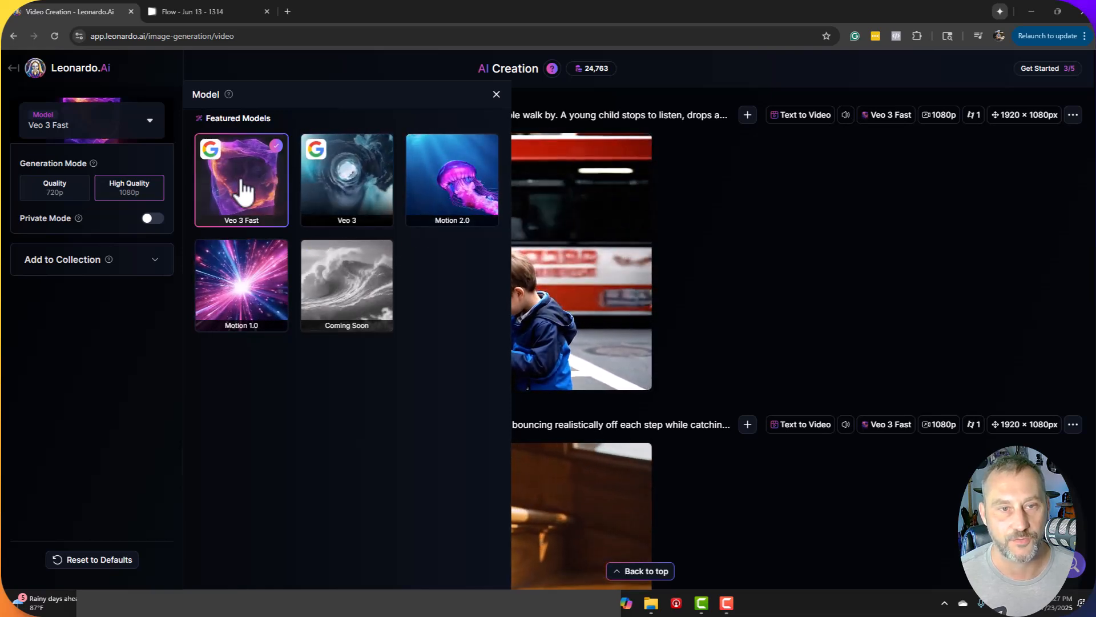
left_click(497, 94)
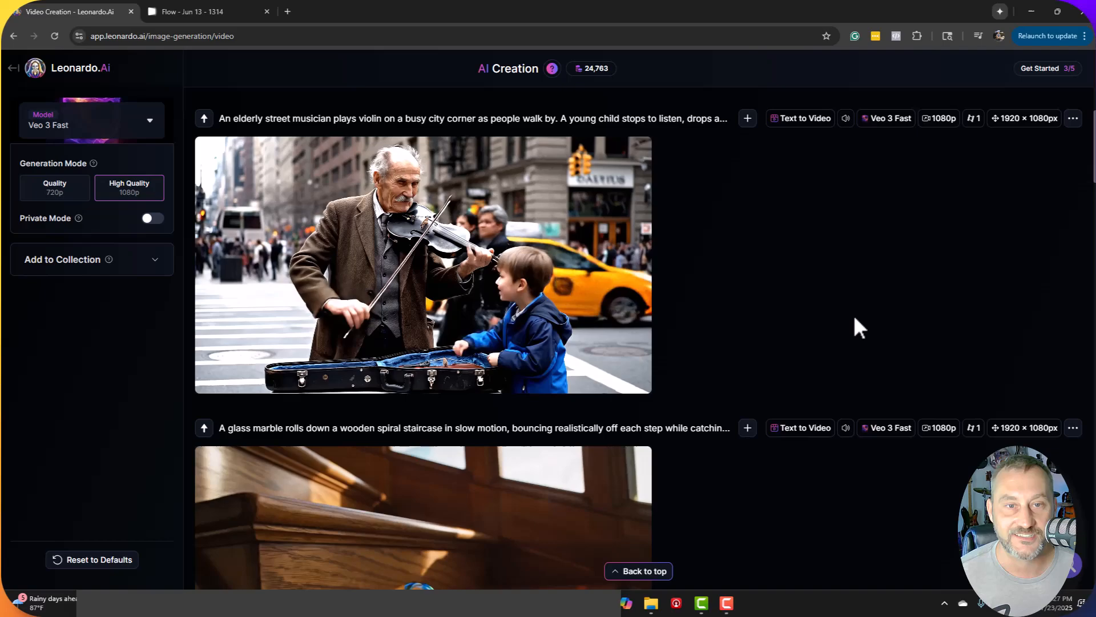
Scroll the feed to the abandoned greenhouse rose clip and pause its playback
scroll("down", 3)
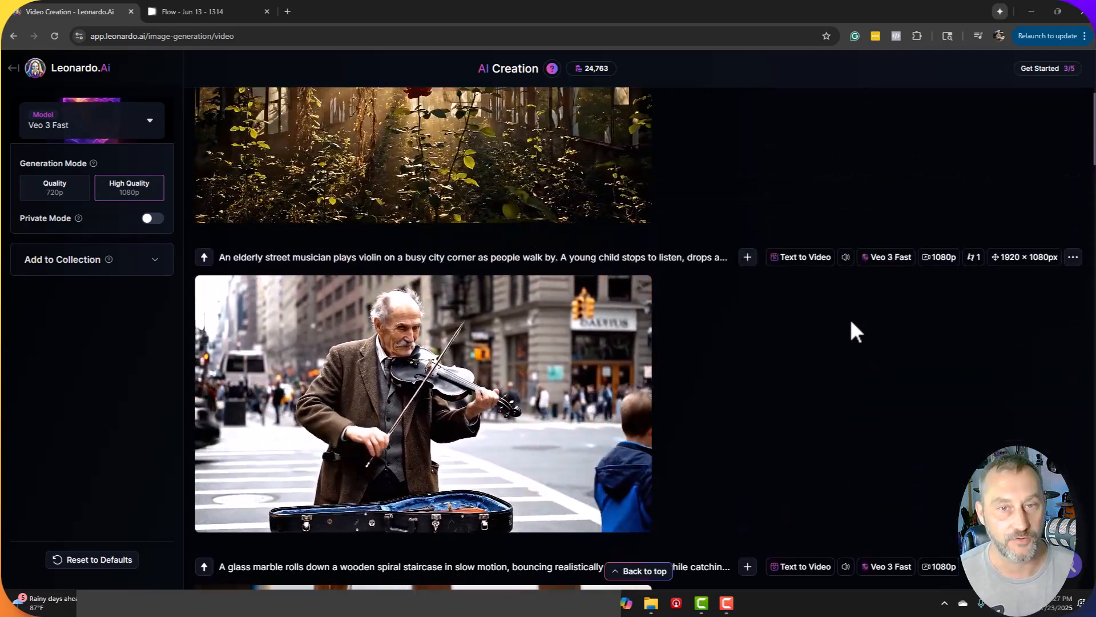
scroll("up", 3)
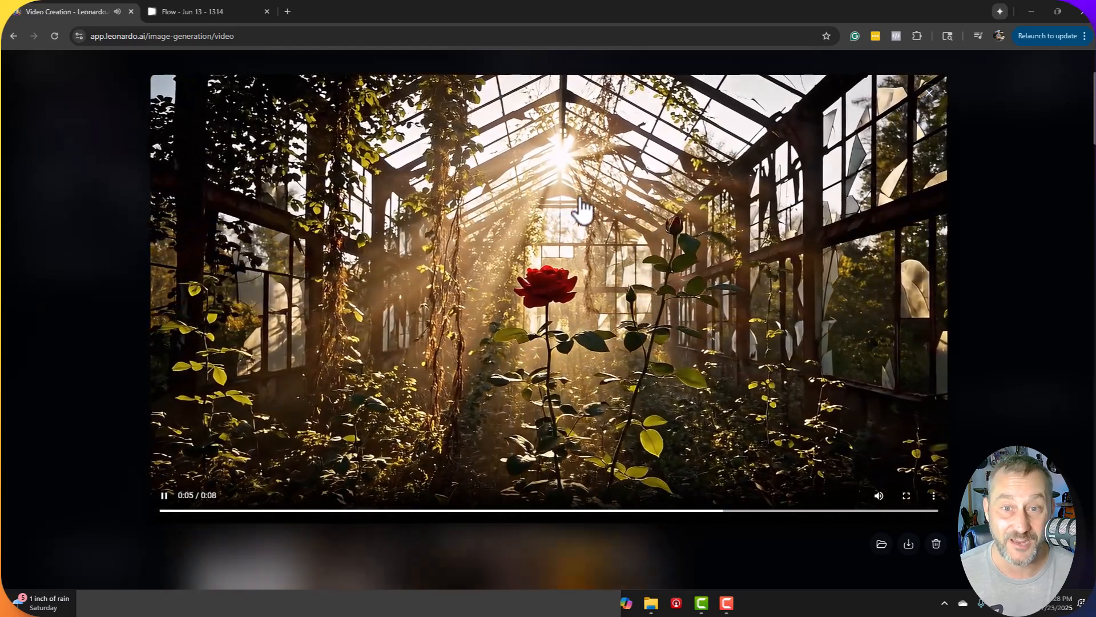
mouse_move(481, 296)
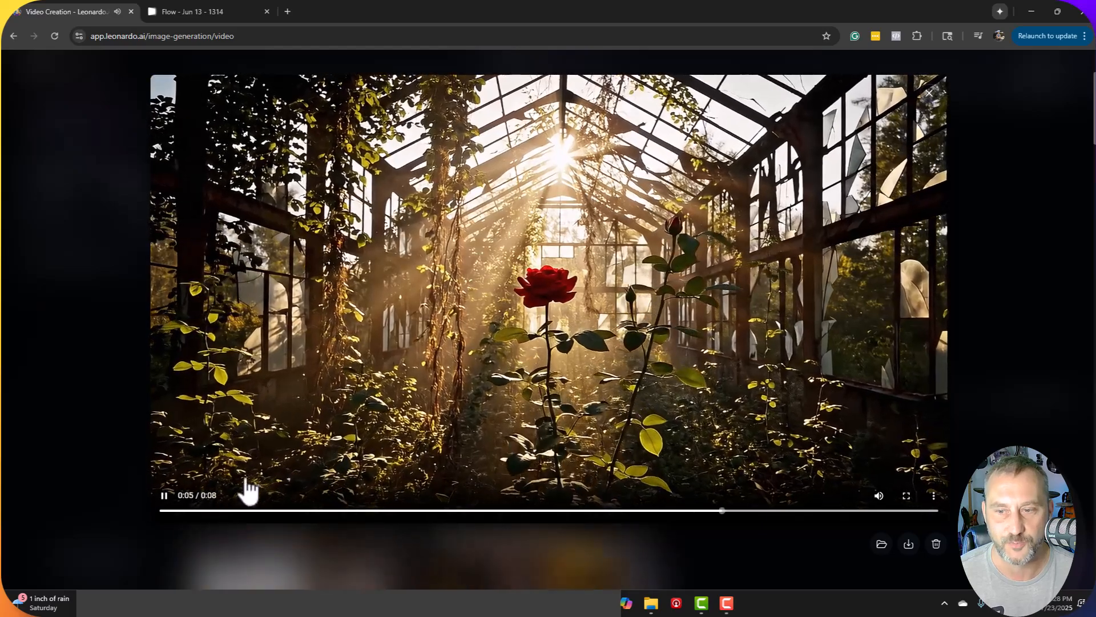
mouse_move(294, 356)
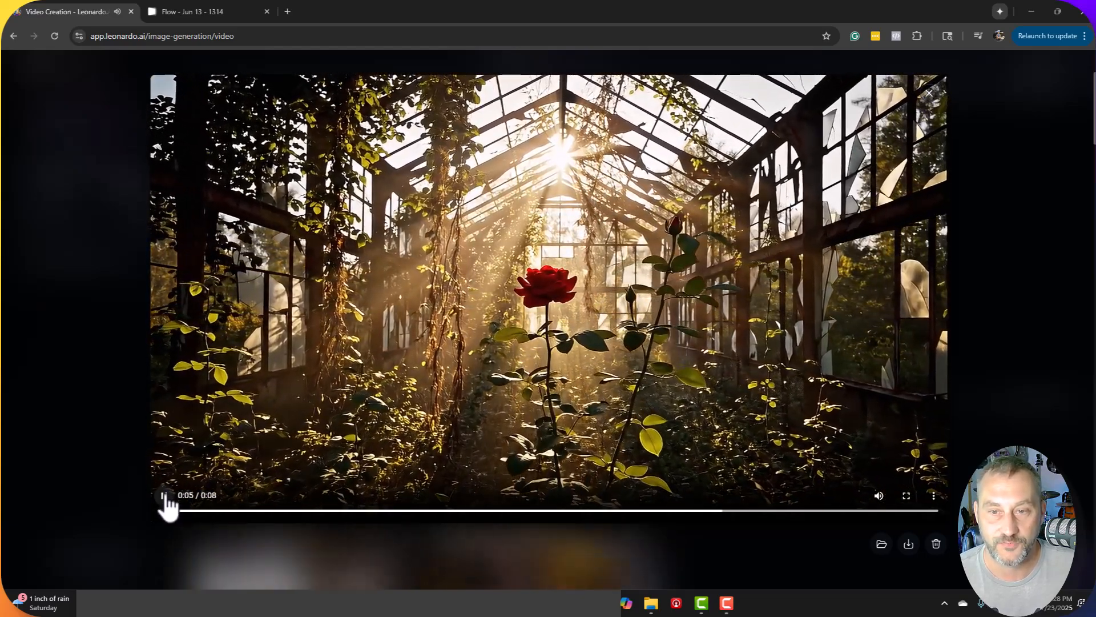
left_click(194, 12)
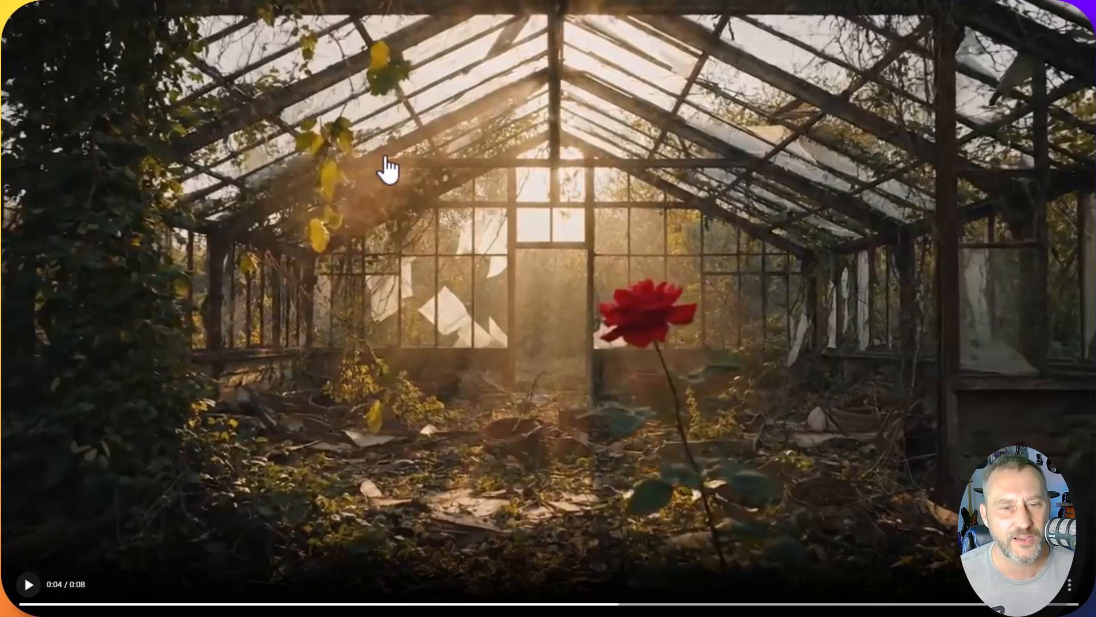
mouse_move(635, 535)
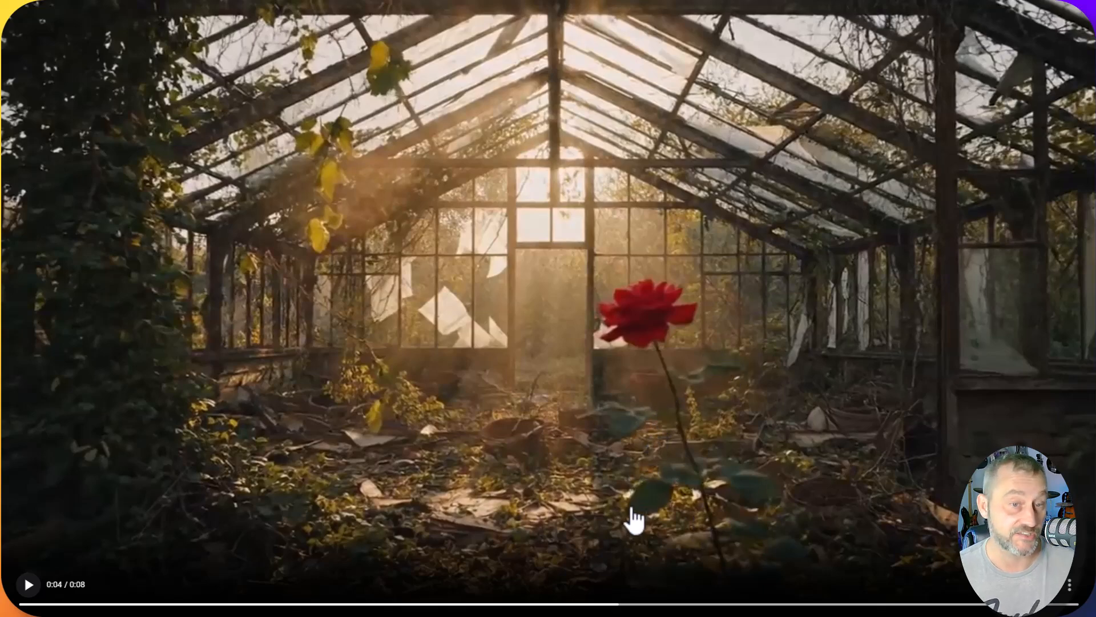
Resume Flow's greenhouse rose clip, then return to the Leonardo.Ai creations
left_click(29, 584)
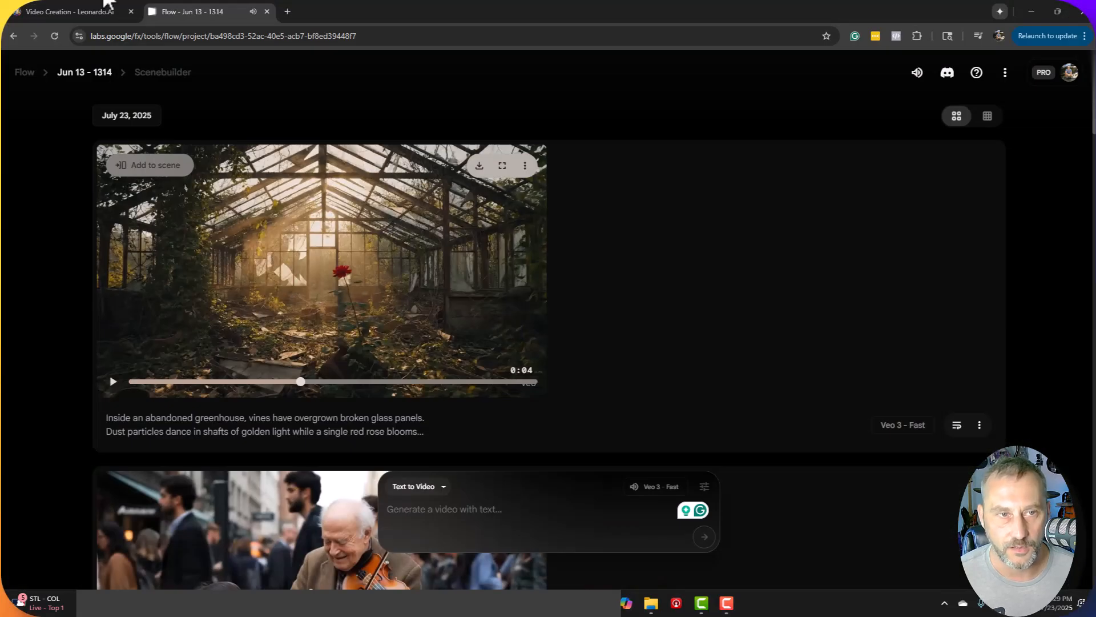
left_click(68, 12)
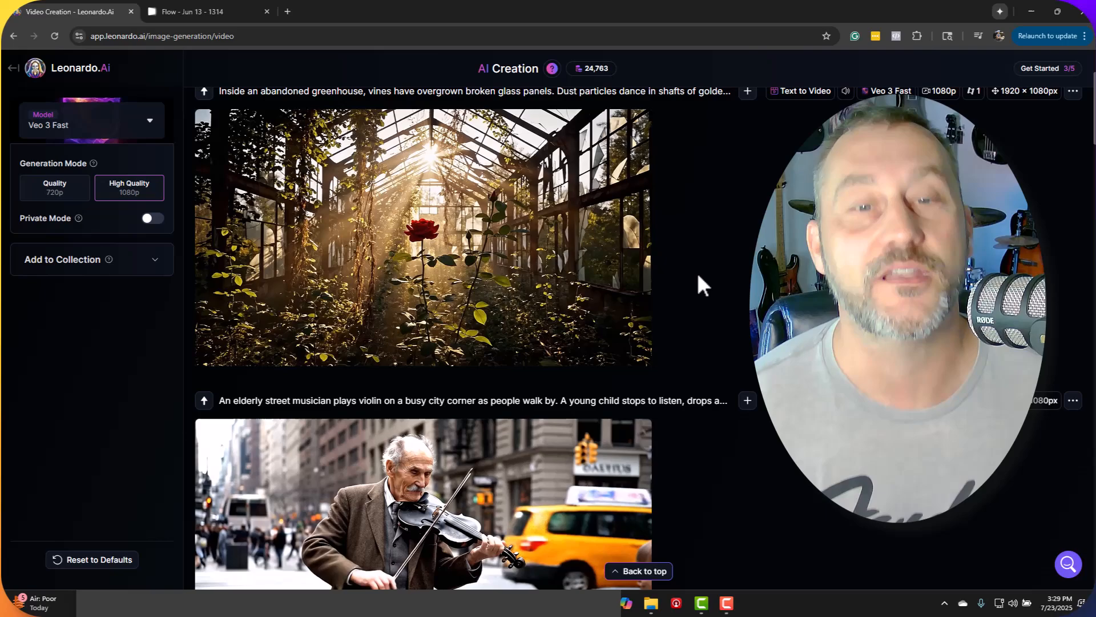
Scroll the feed down to the elderly street violinist clip below the greenhouse rose
scroll("down", 3)
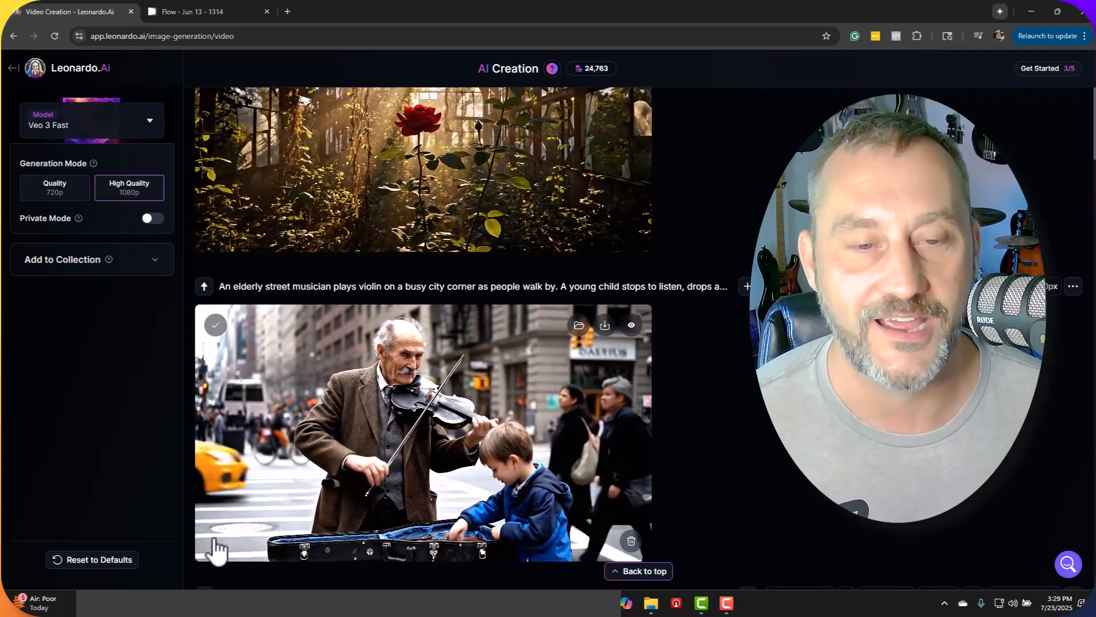